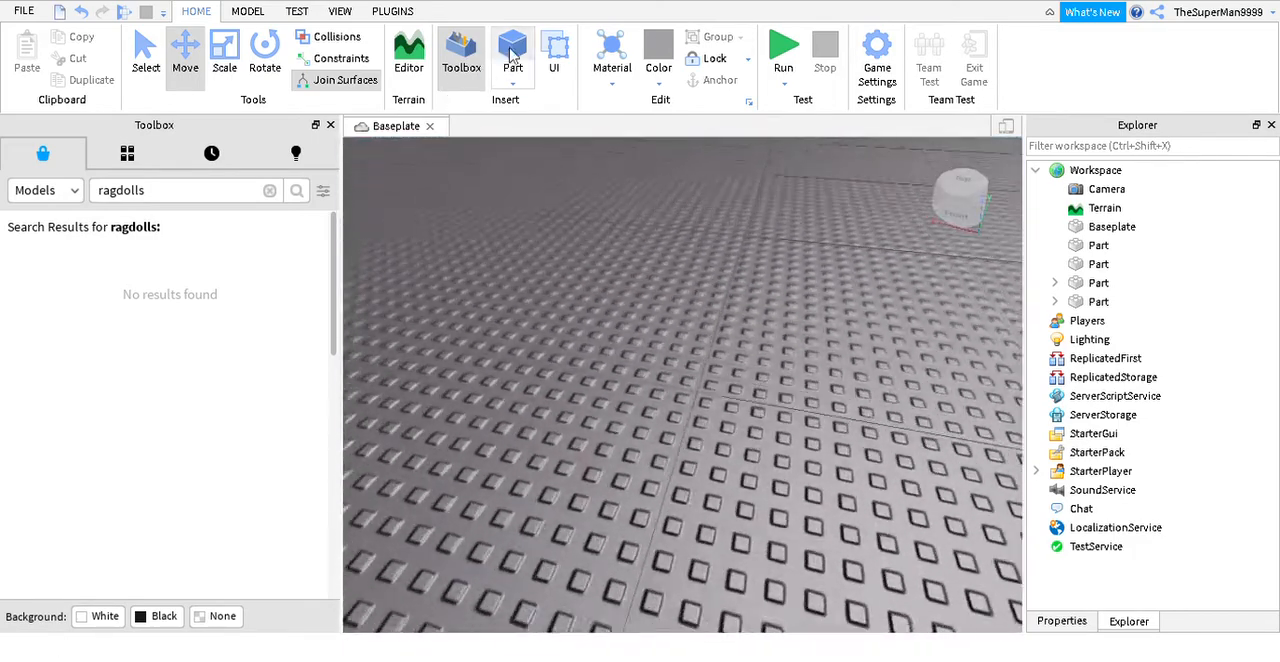
- Insert a new Script as a child of the last Part and open it in the editor
{"action": "left_click", "coordinate": [512, 50]}
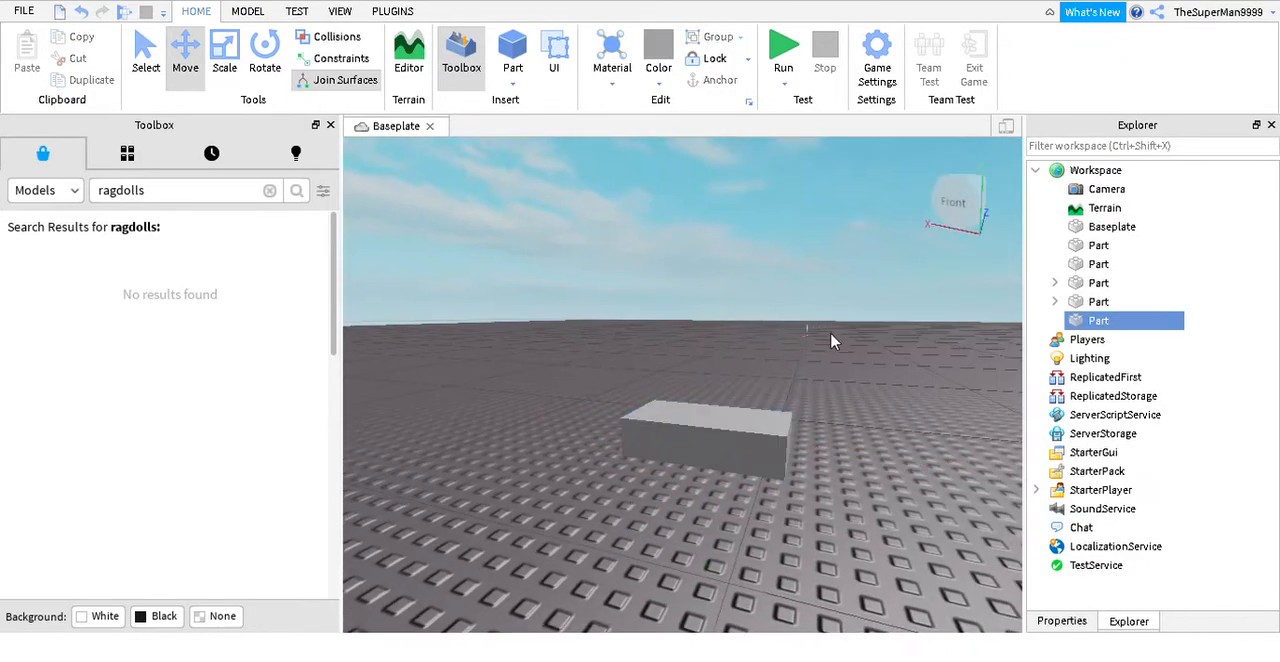
{"action": "left_click", "coordinate": [1098, 320]}
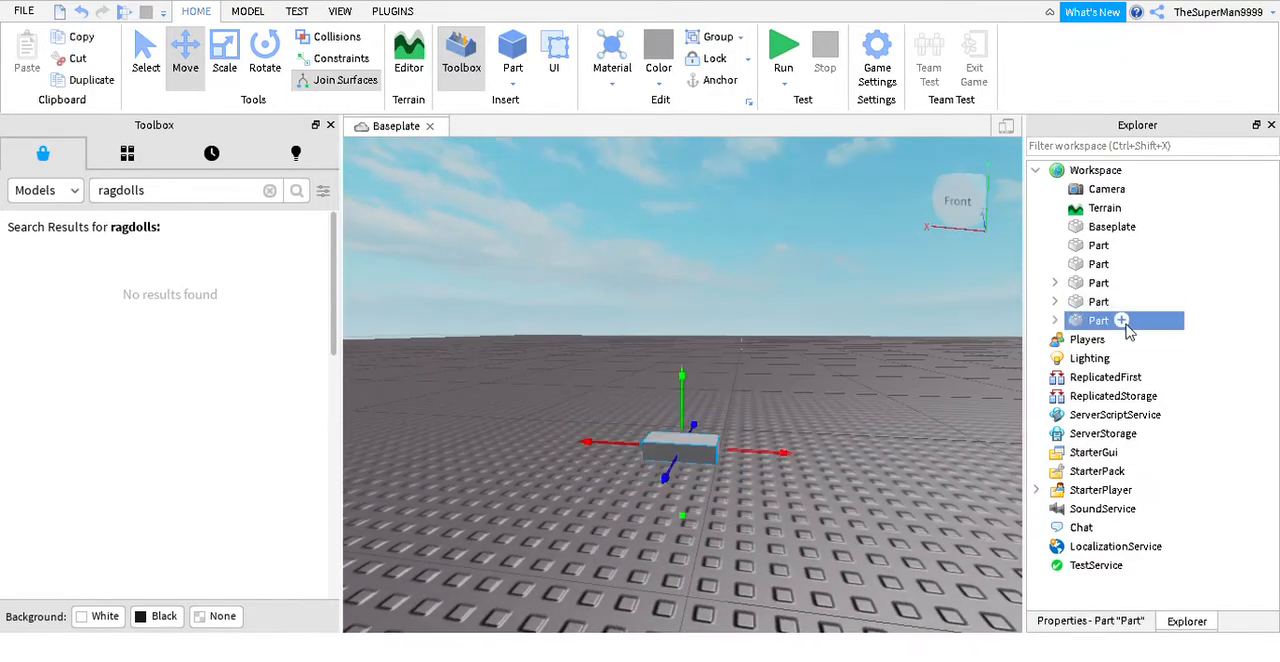
{"action": "left_click", "coordinate": [1088, 340]}
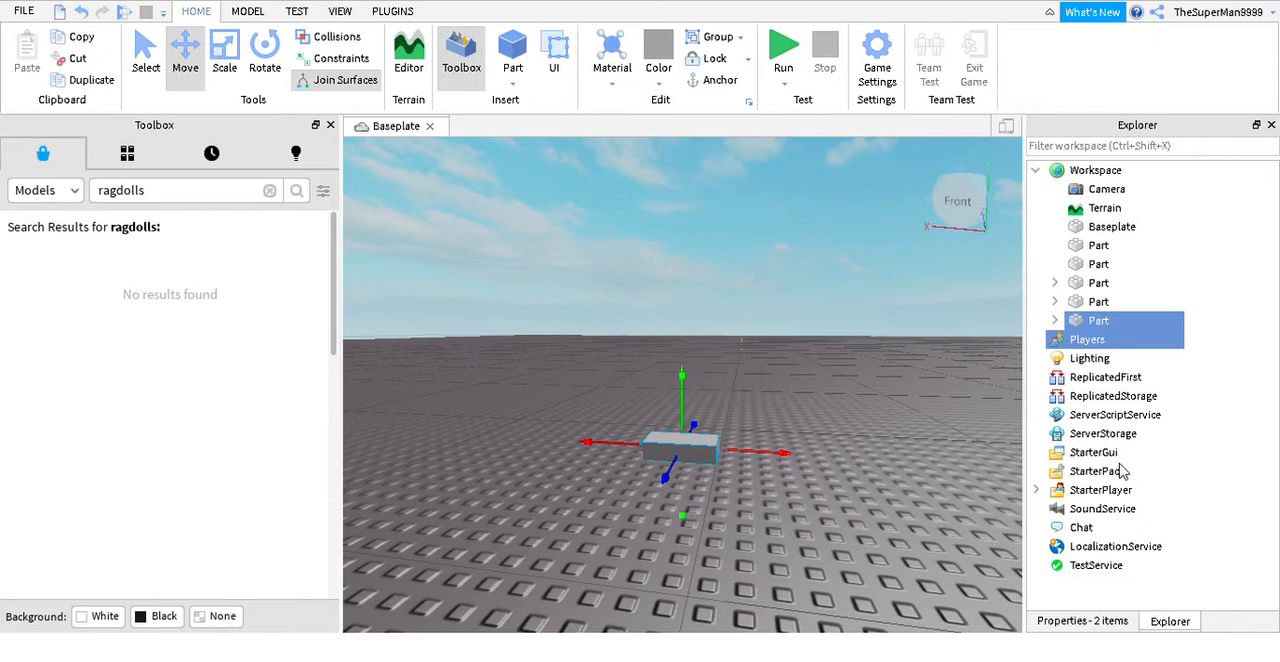
{"action": "mouse_move", "coordinate": [1224, 248]}
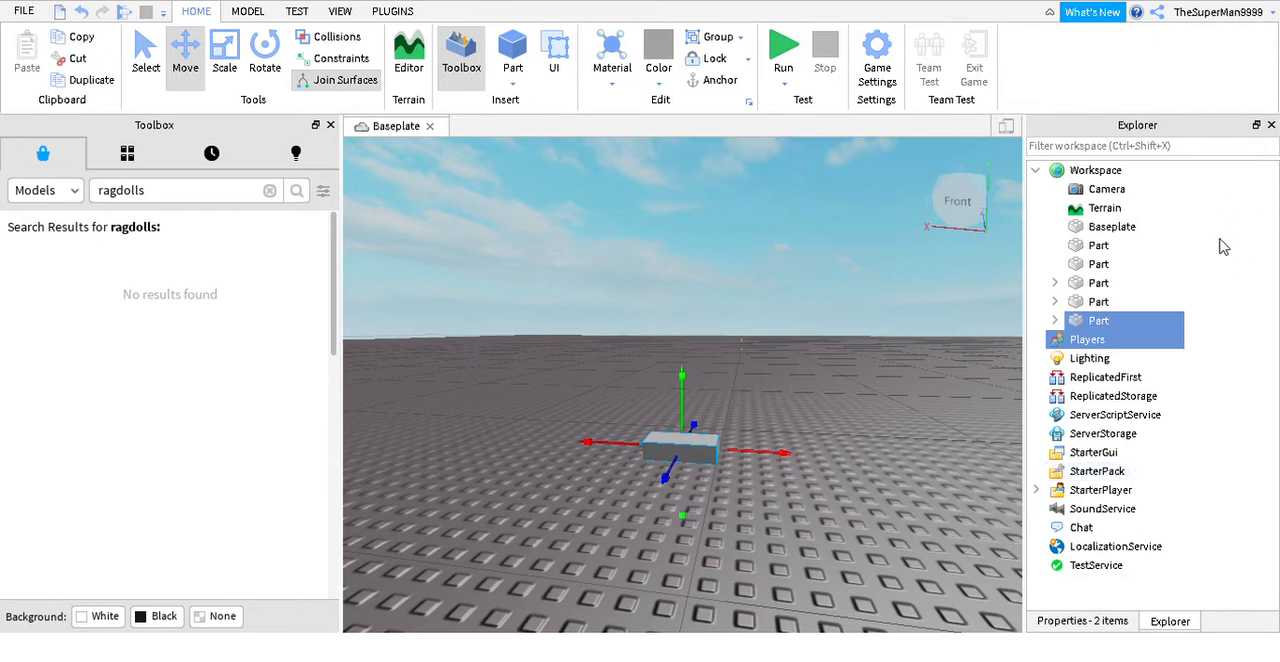
{"action": "left_click", "coordinate": [1098, 320]}
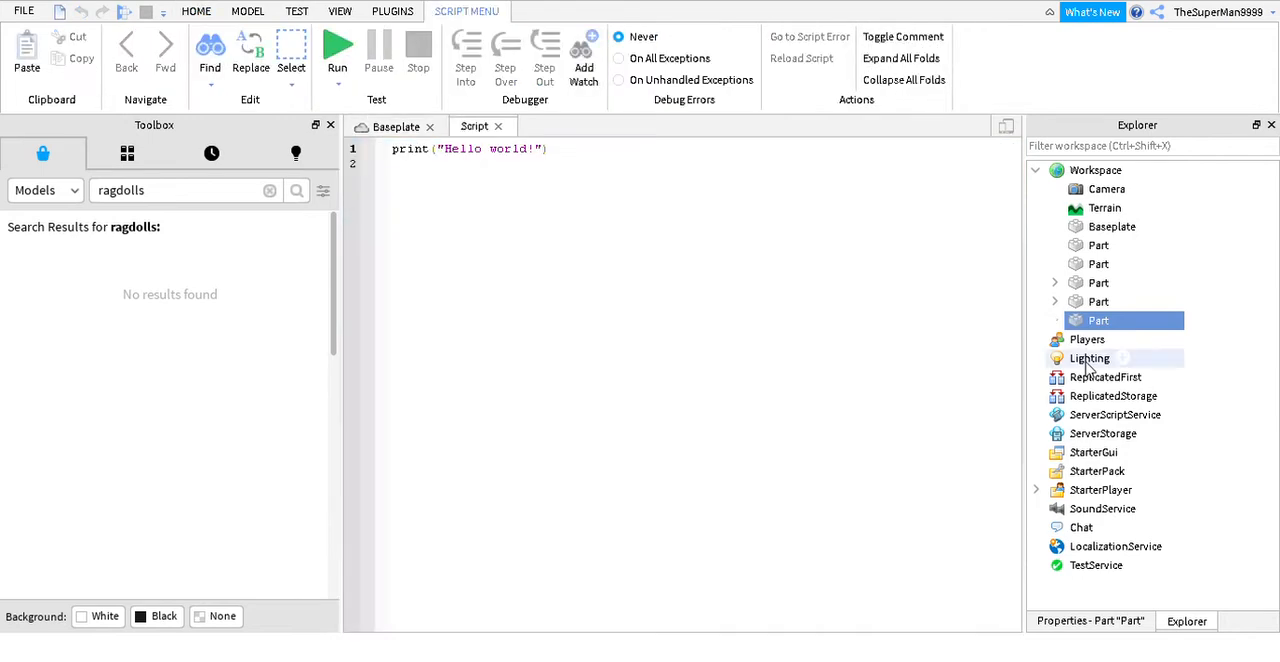
- Replace the default print line with the loop header 'while true do'
{"action": "left_click", "coordinate": [1054, 320]}
{"action": "type", "text": "w"}
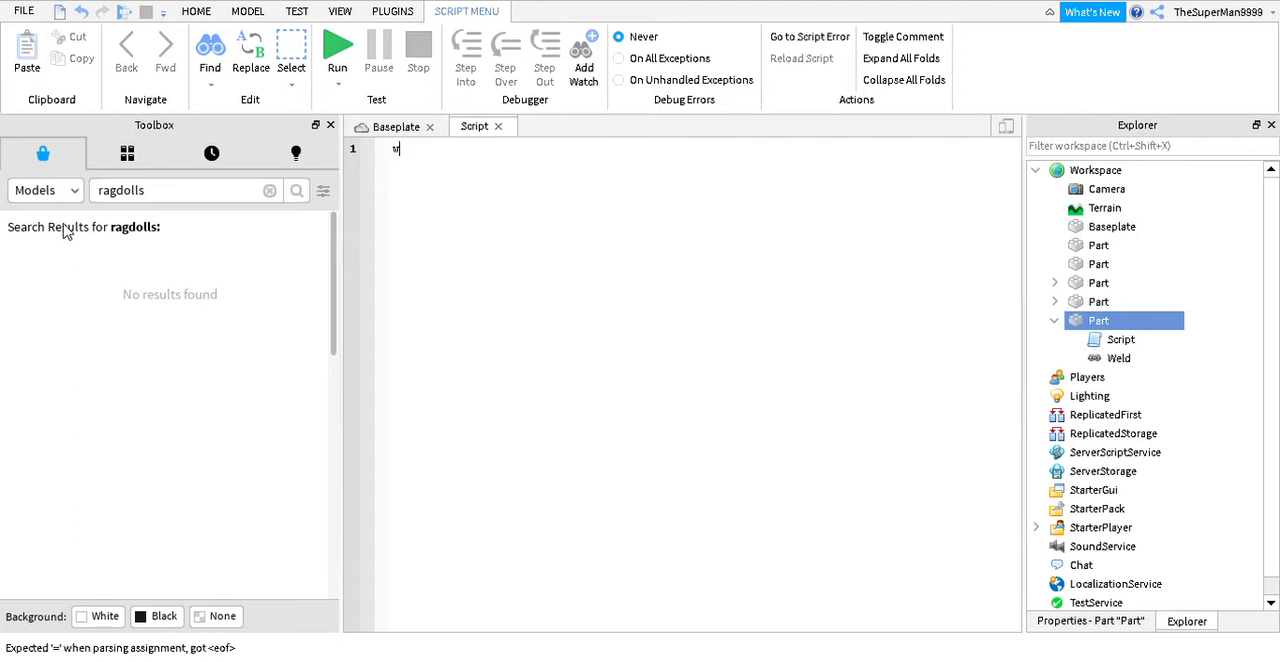
{"action": "type", "text": "hile"}
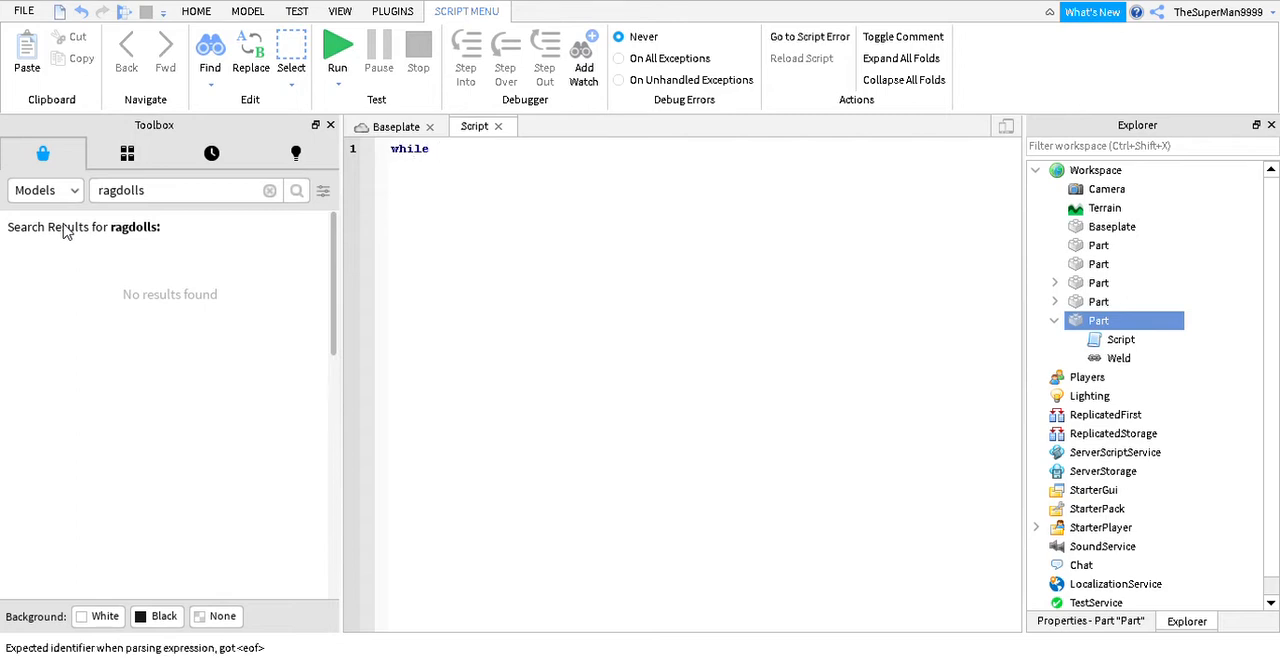
{"action": "type", "text": "t"}
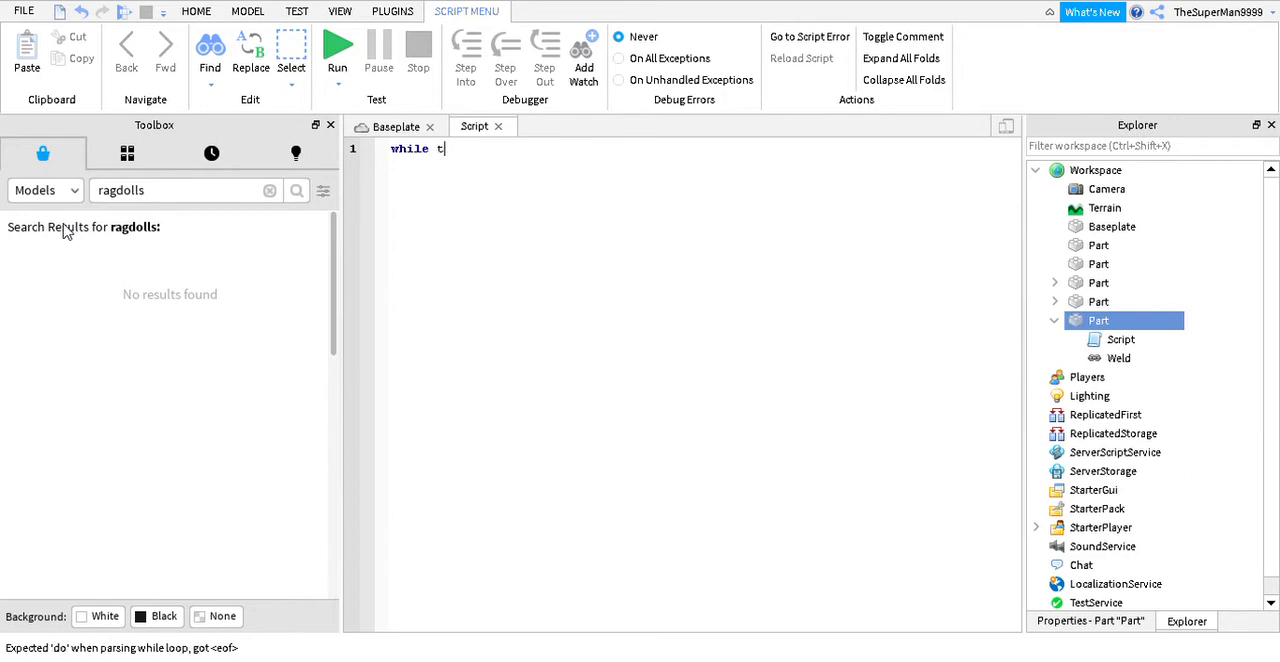
{"action": "type", "text": "t"}
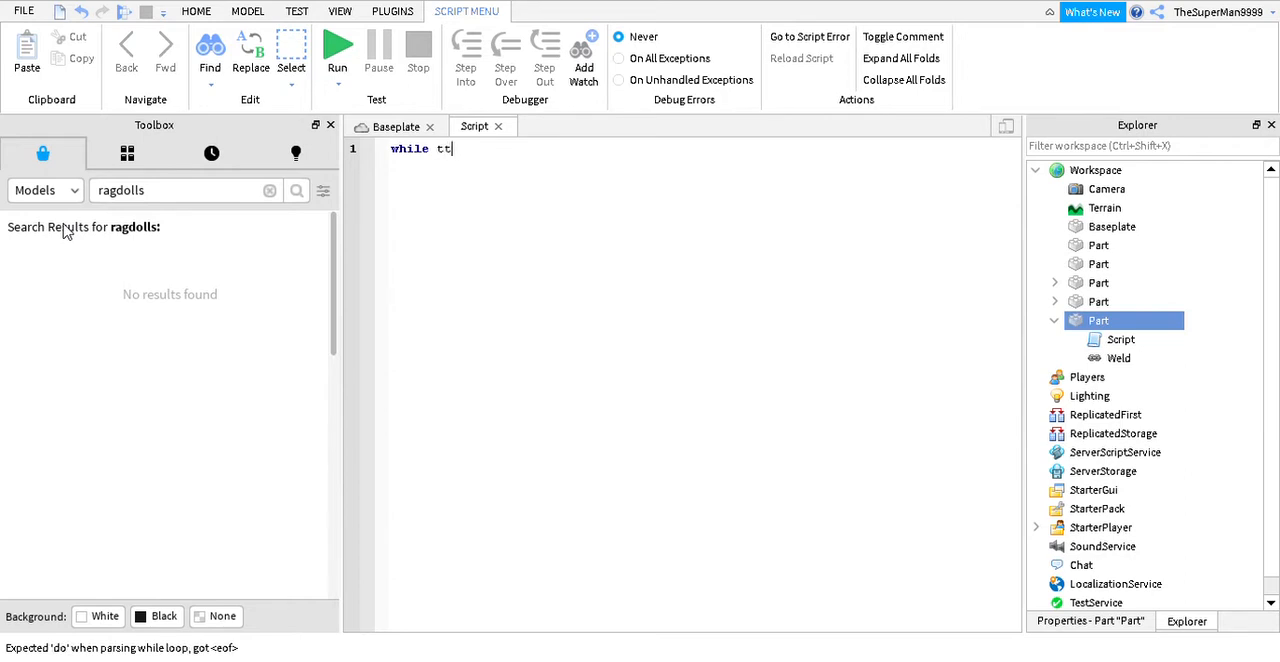
{"action": "type", "text": "rue g"}
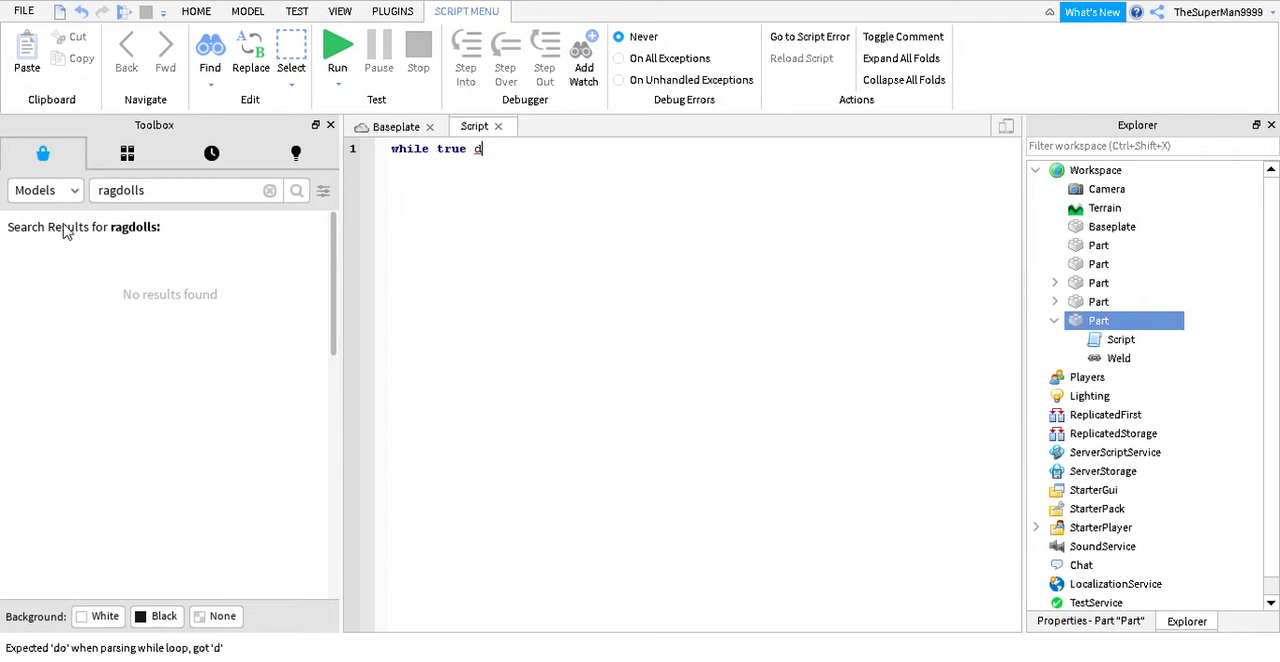
{"action": "type", "text": "o"}
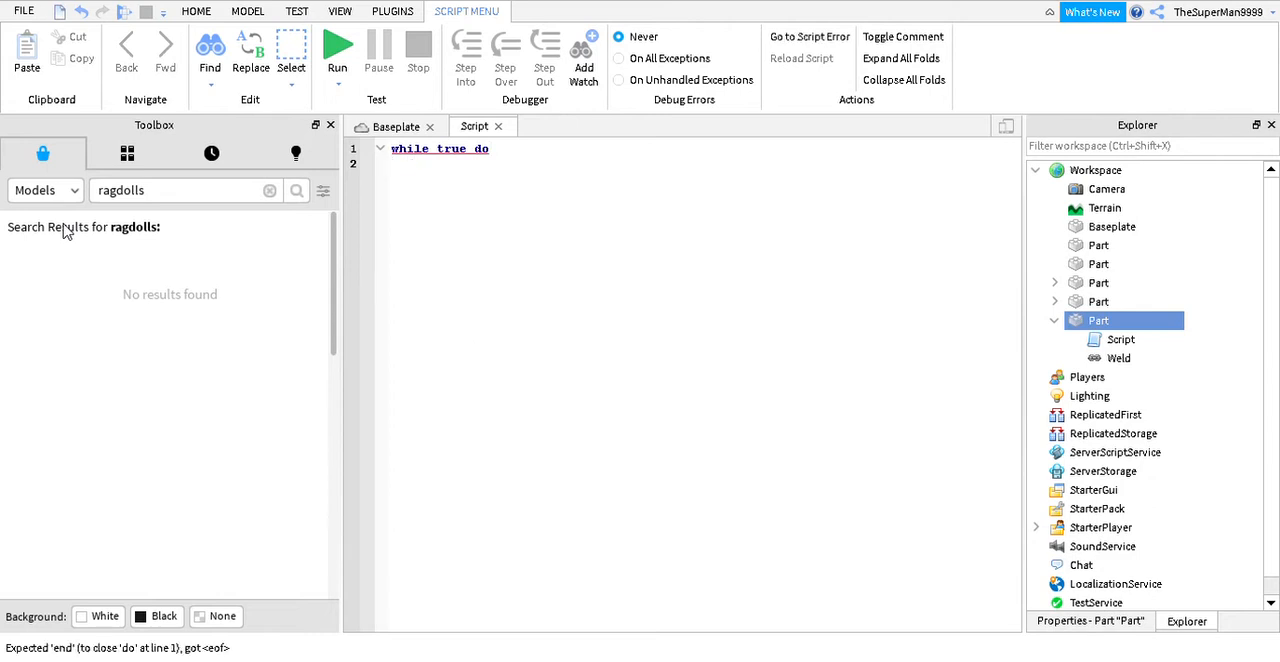
- Write line 2 as script.Parent.CFrame = script.Parent.CFrame
{"action": "type", "text": "s"}
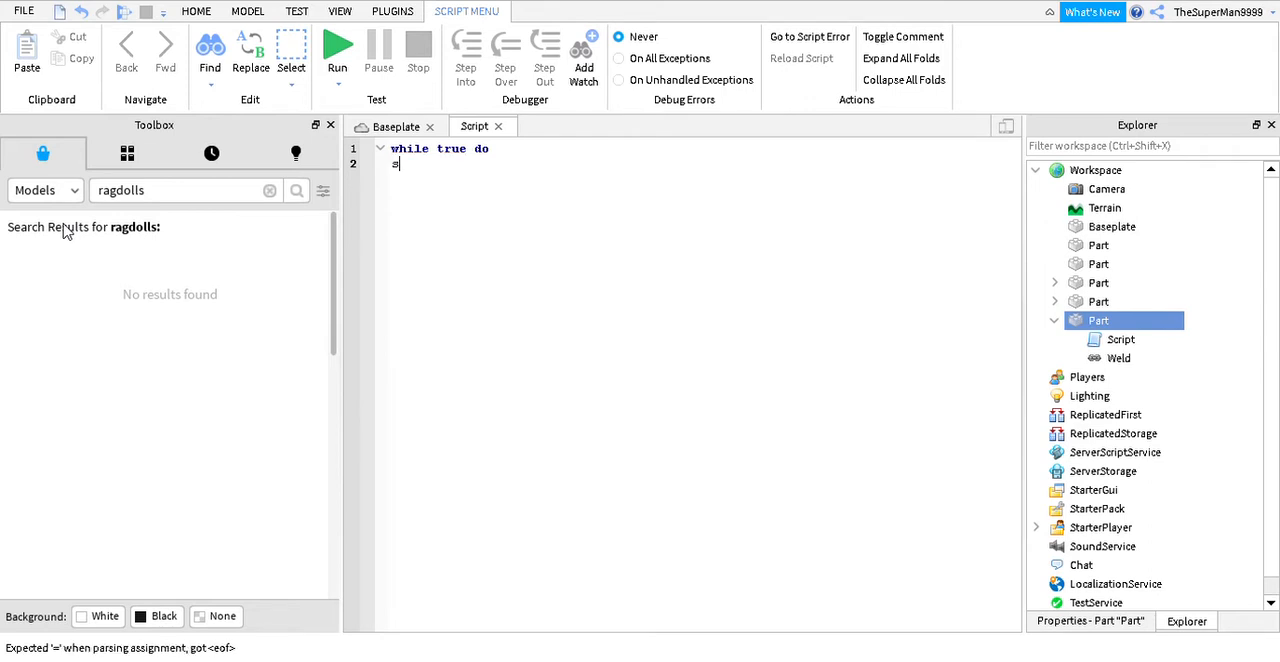
{"action": "type", "text": "cript.Parent"}
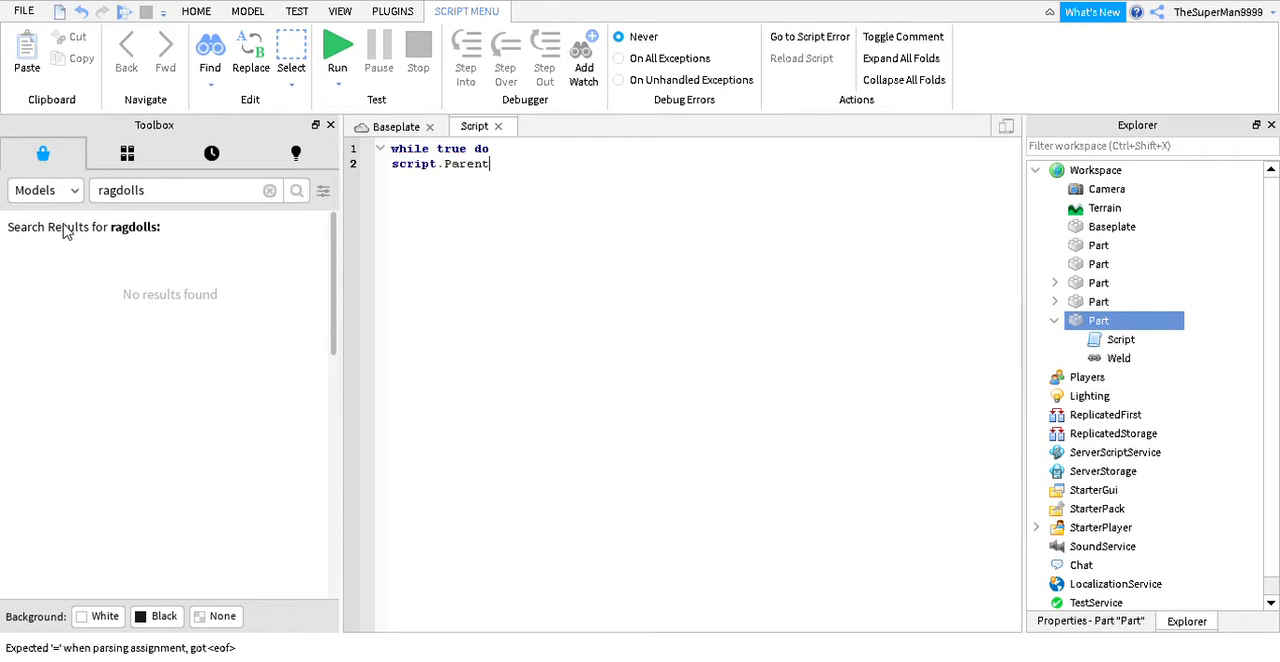
{"action": "type", "text": ".cfr"}
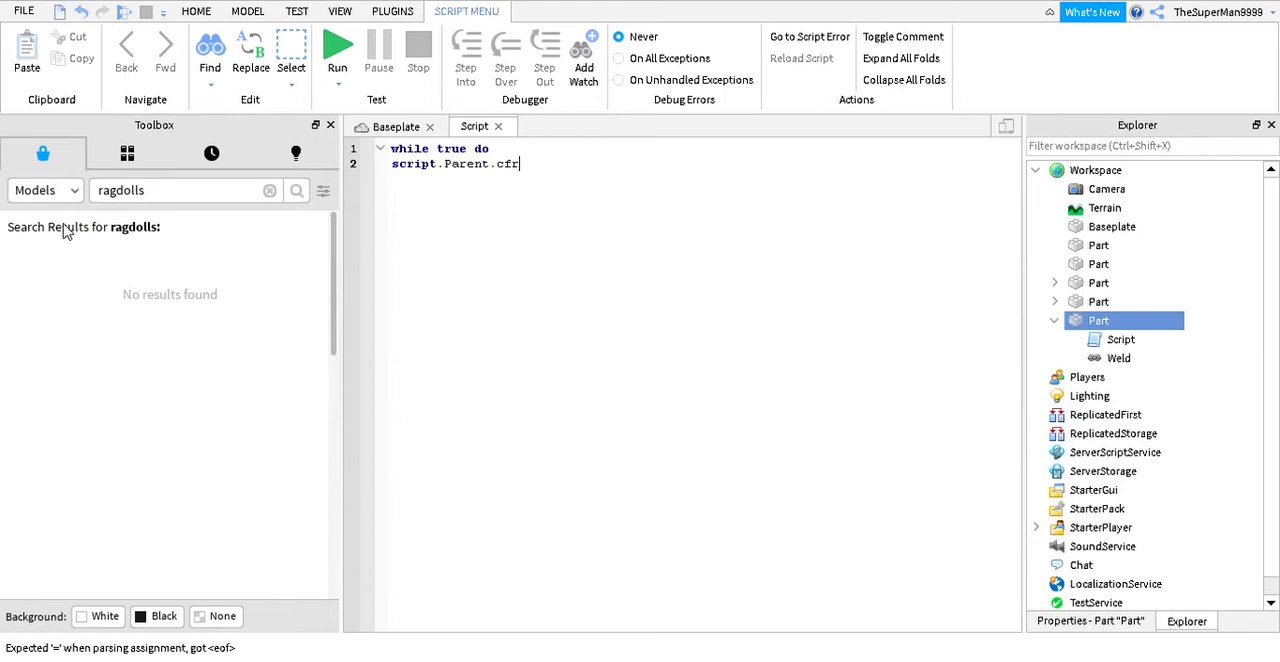
{"action": "type", "text": "CFrame ="}
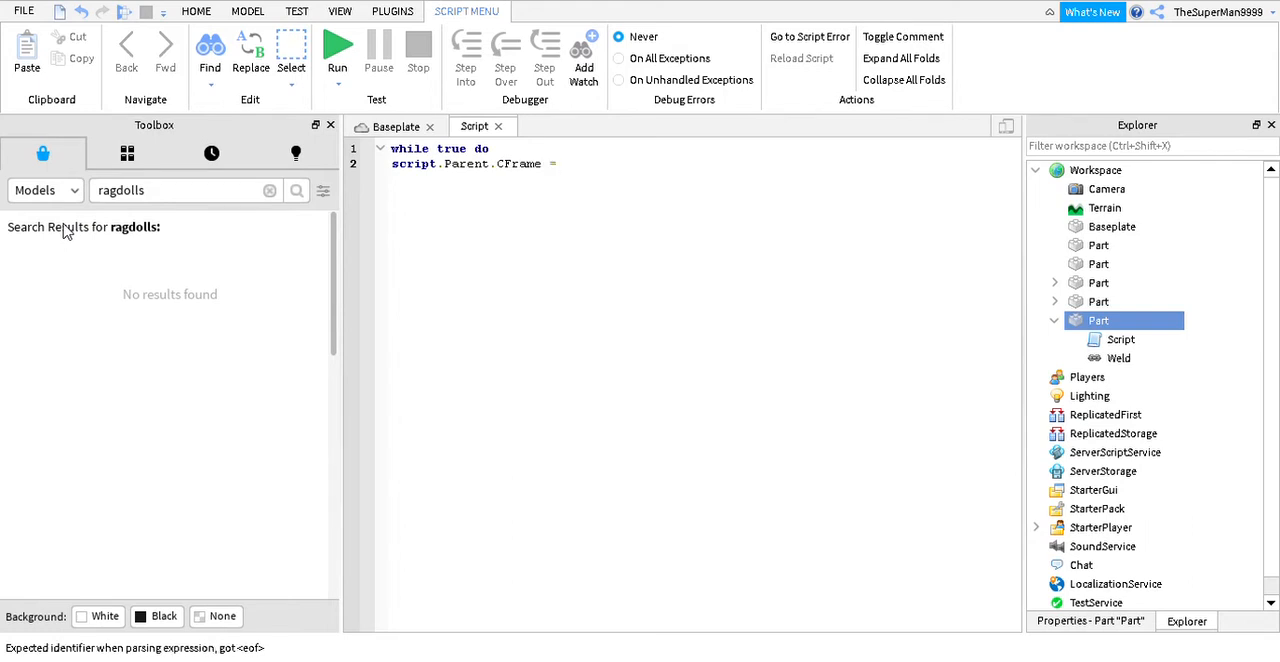
{"action": "type", "text": "script"}
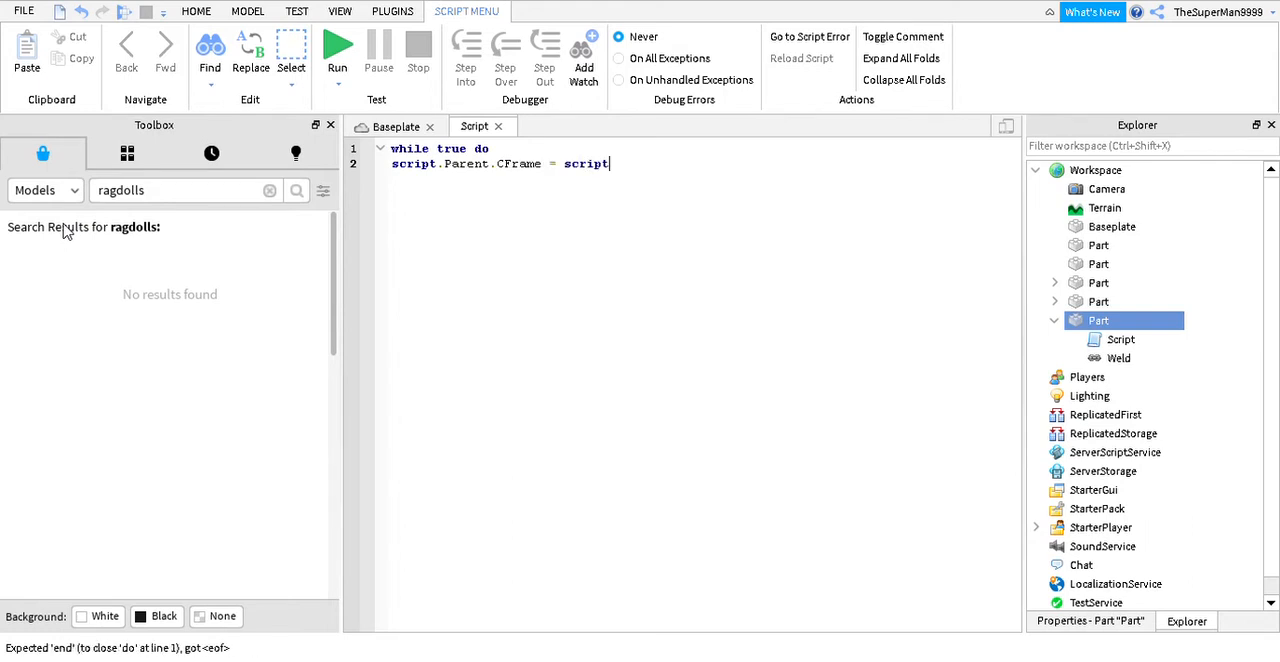
{"action": "type", "text": ".Parent"}
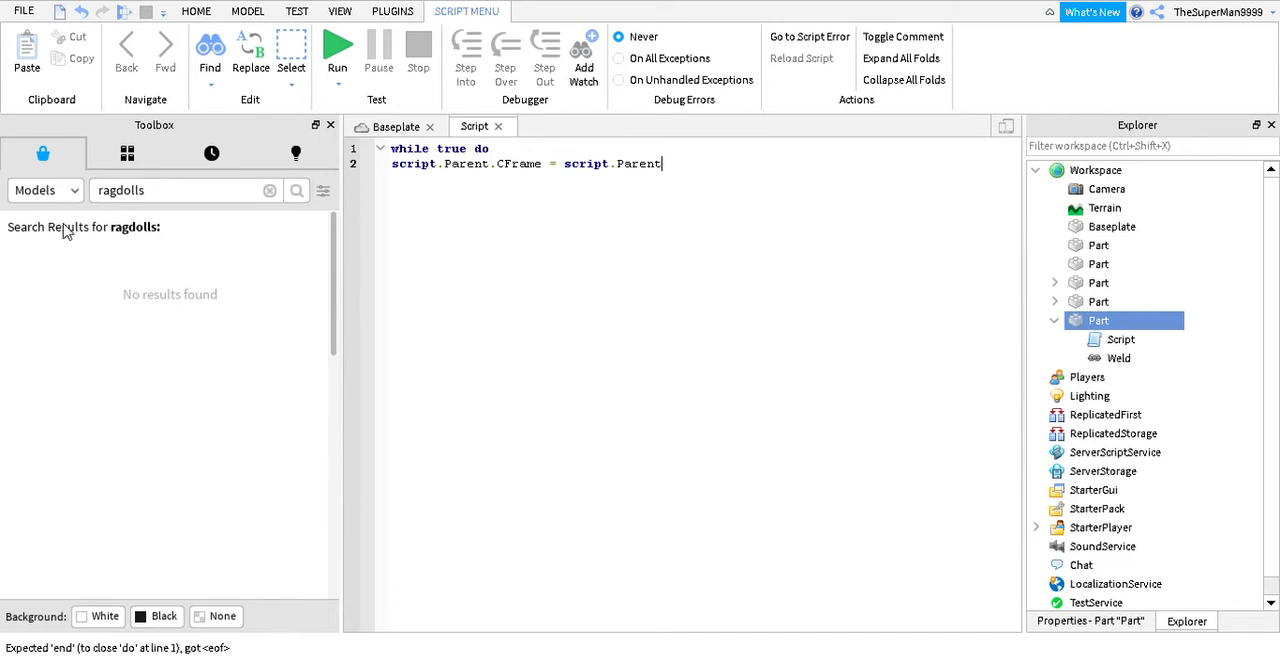
{"action": "type", "text": "cfr"}
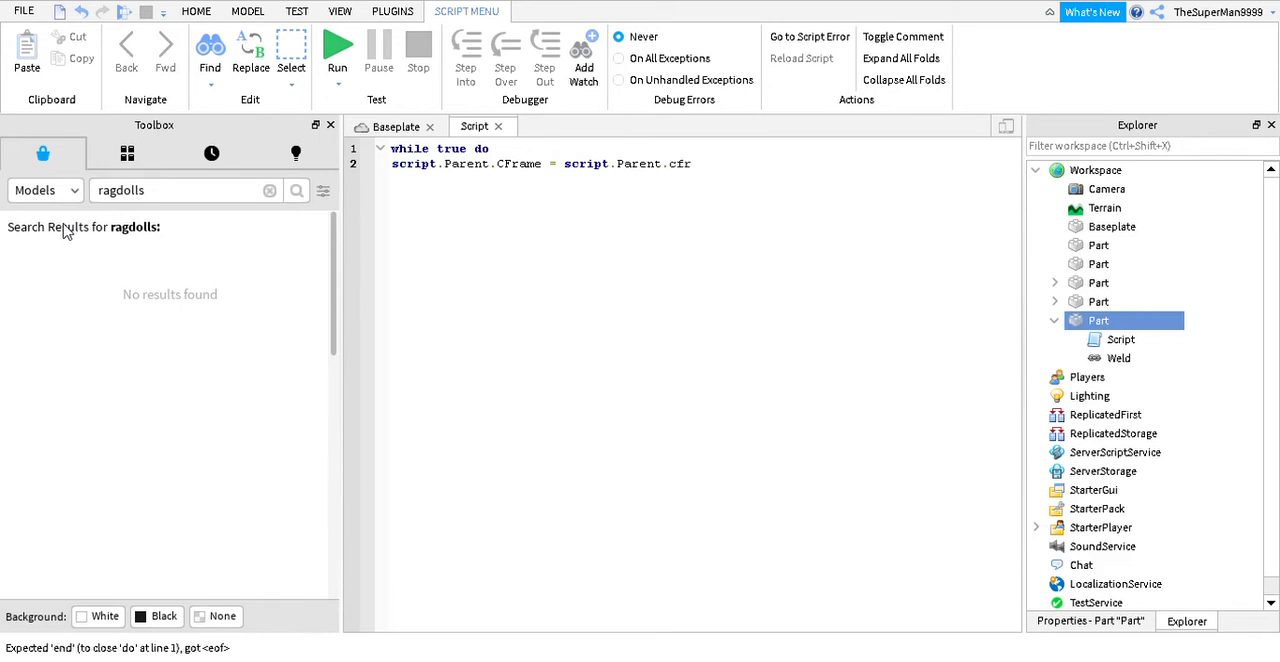
{"action": "type", "text": "CFrame"}
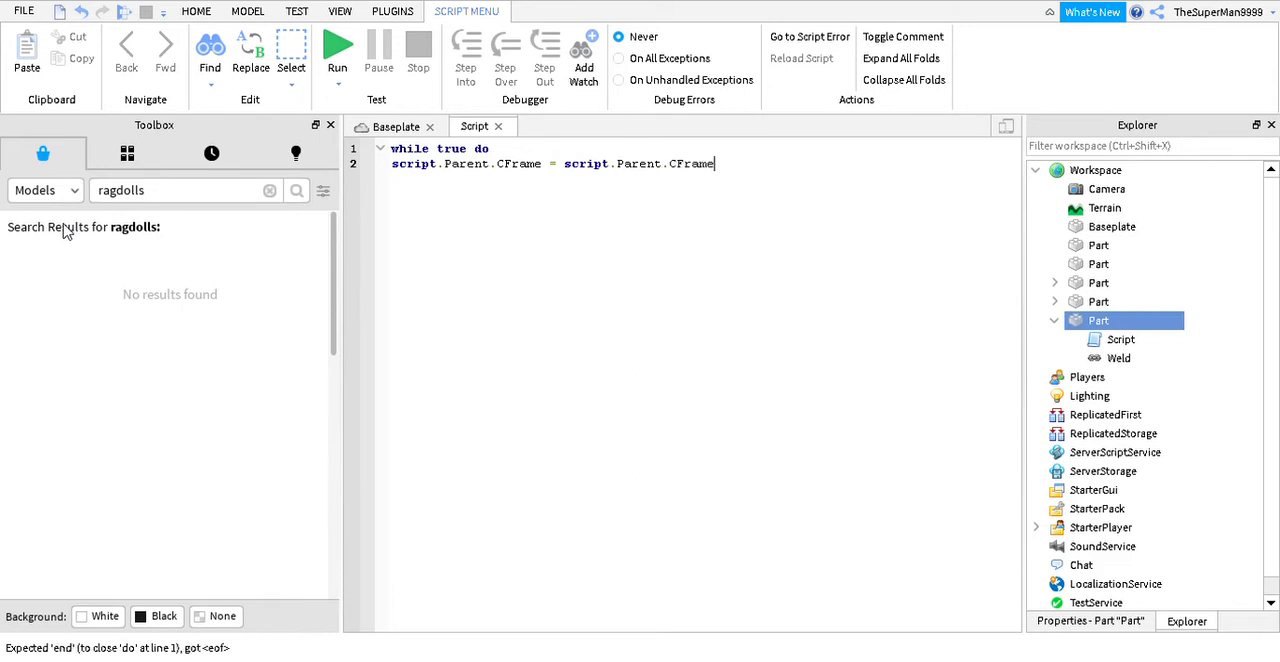
- Multiply it by CFrame.fromEulerAnglesXYZ() with empty parentheses
{"action": "type", "text": "*"}
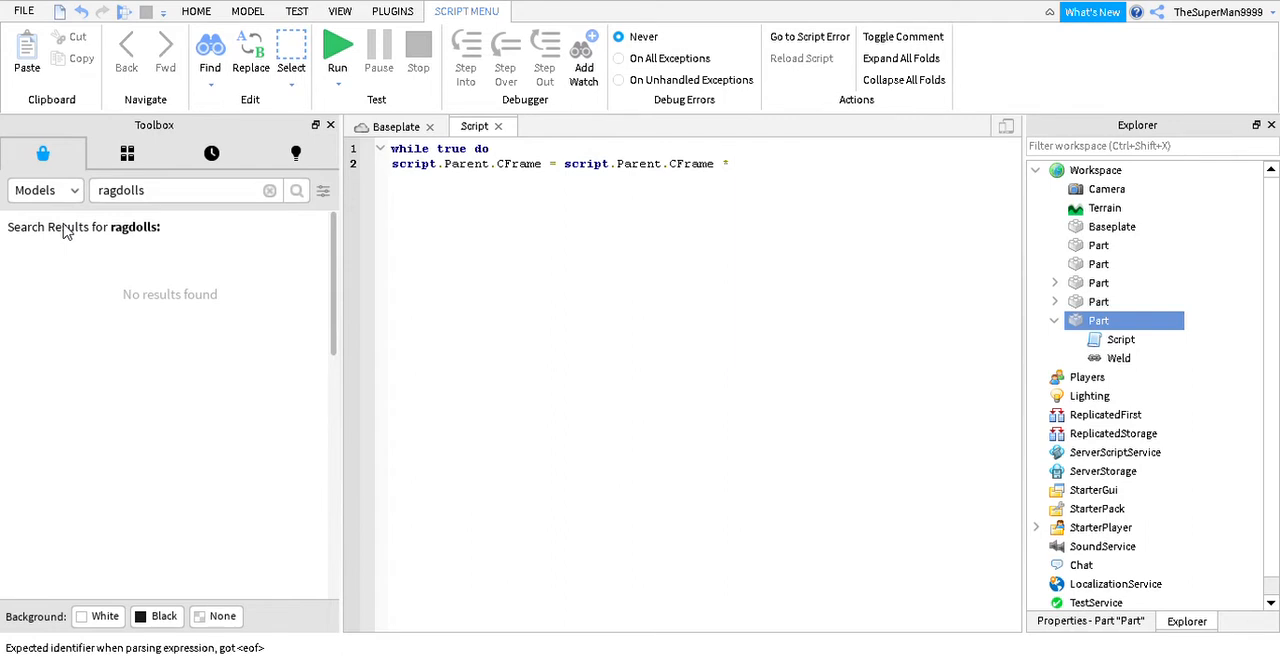
{"action": "type", "text": "CFrame"}
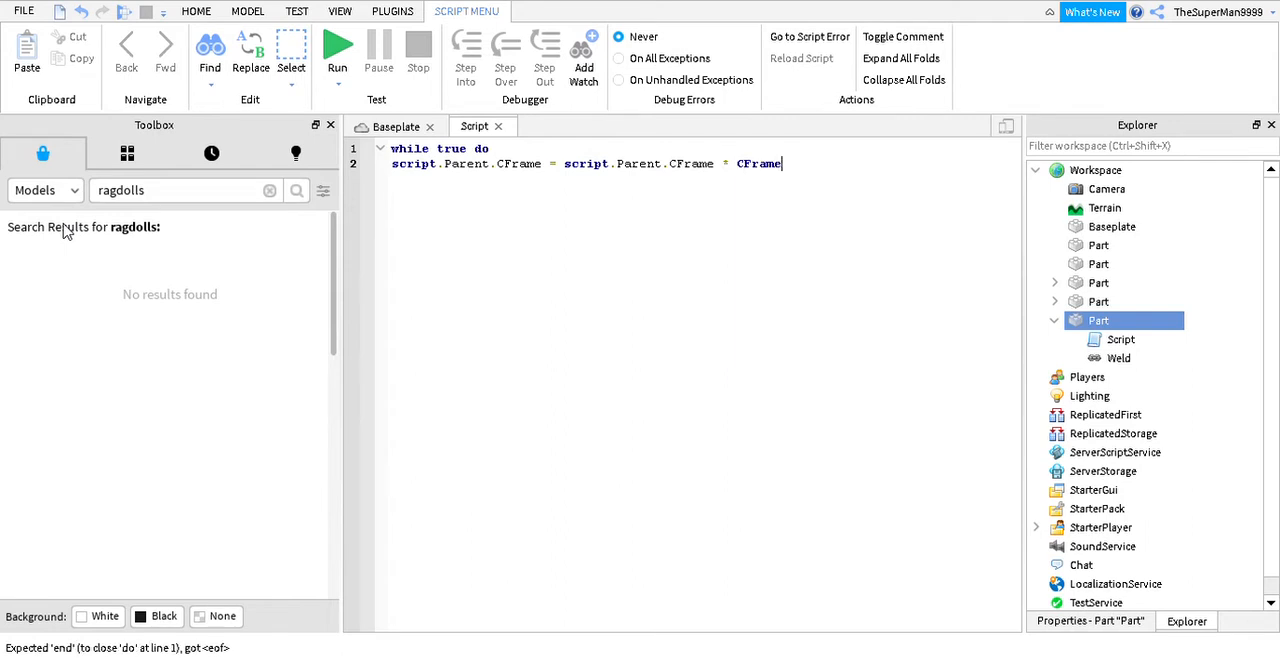
{"action": "type", "text": ".from"}
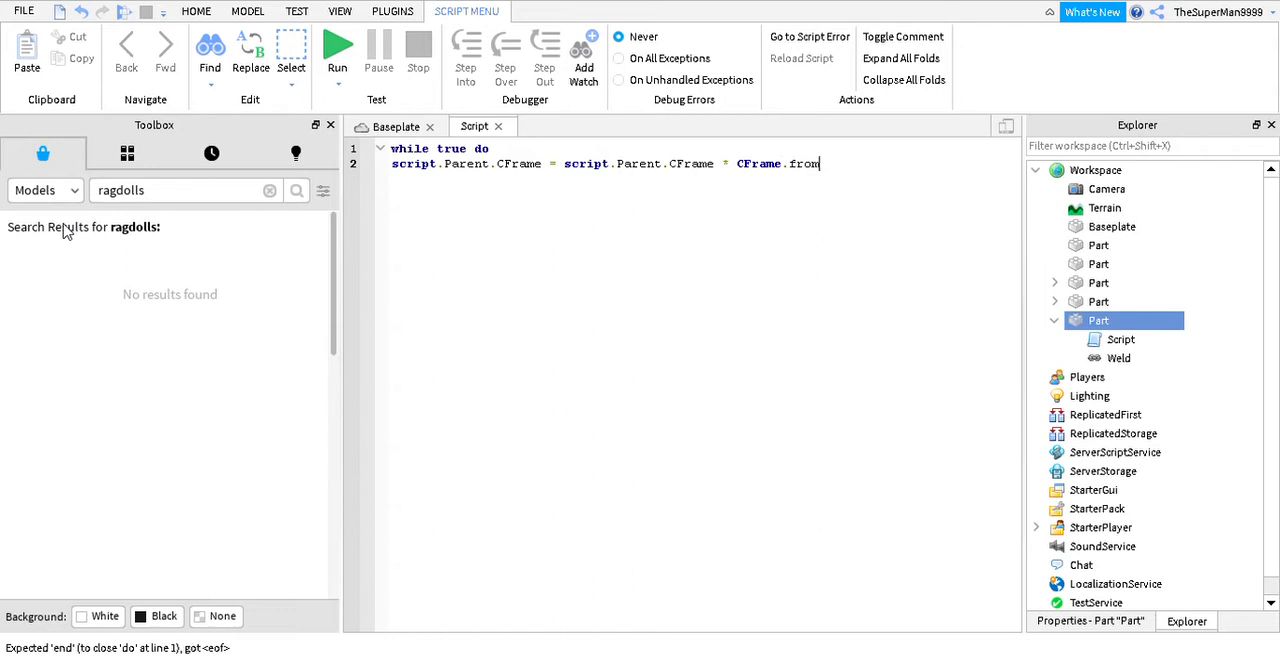
{"action": "type", "text": "eulerangles"}
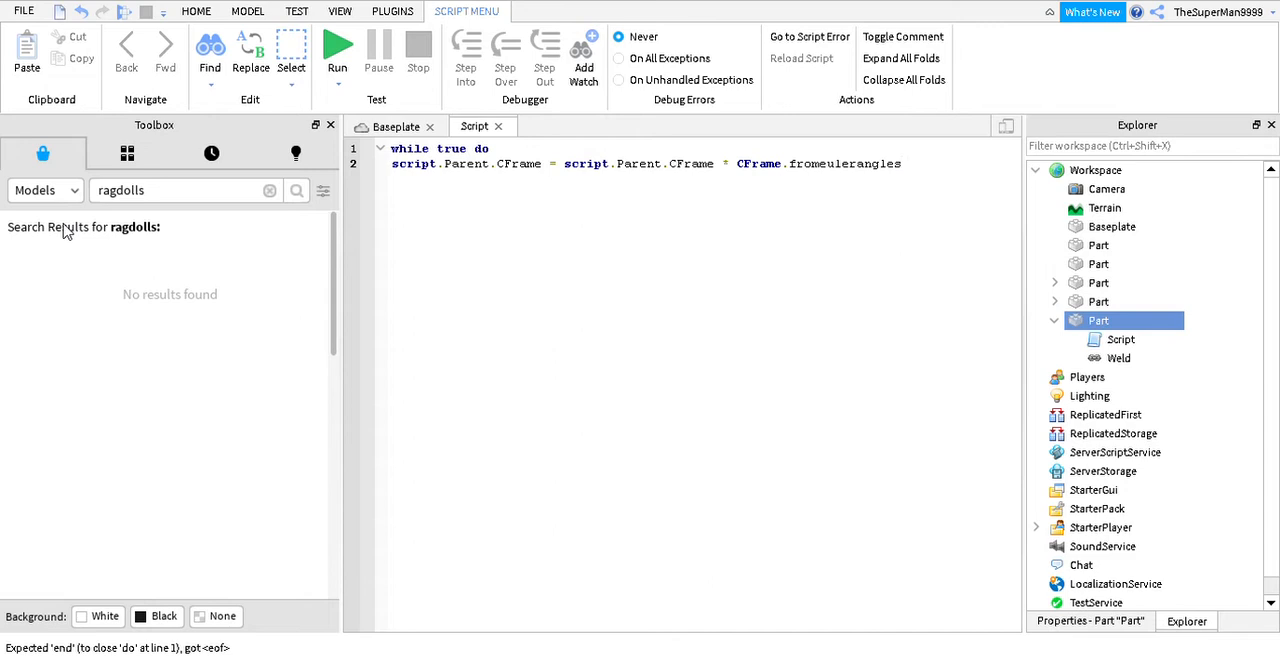
{"action": "type", "text": "EulerAnglesXYZ()"}
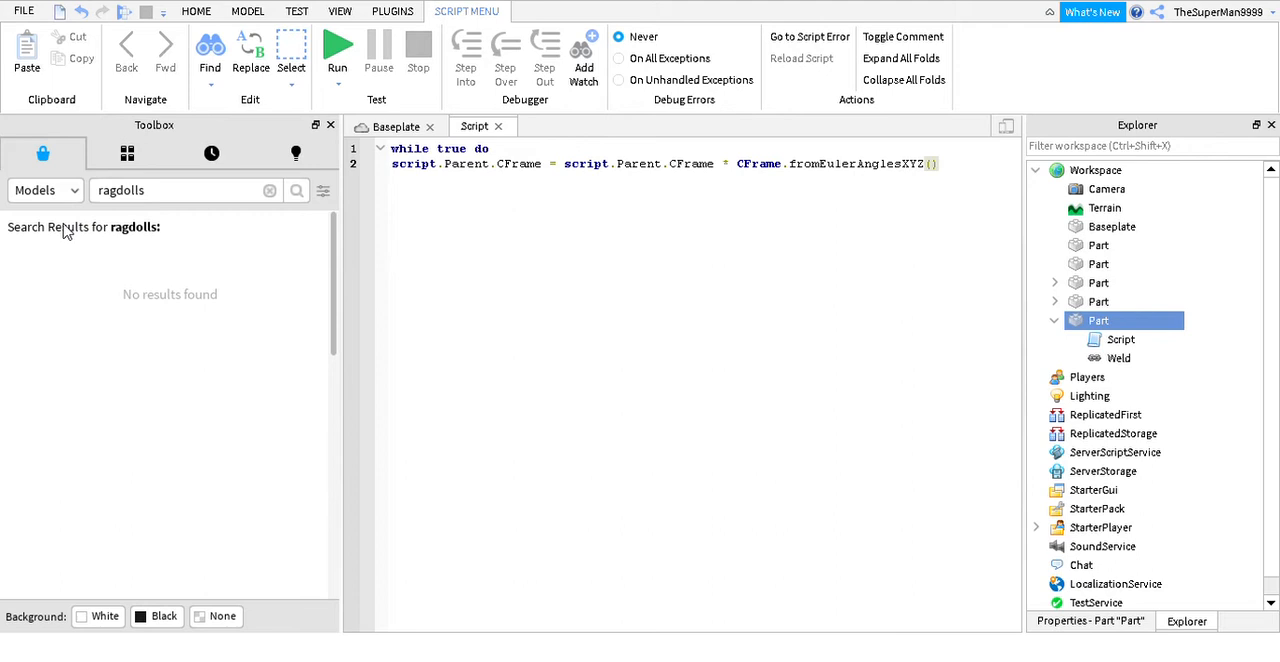
- Fill the rotation angles as 0,5,0 inside fromEulerAnglesXYZ
{"action": "type", "text": "0"}
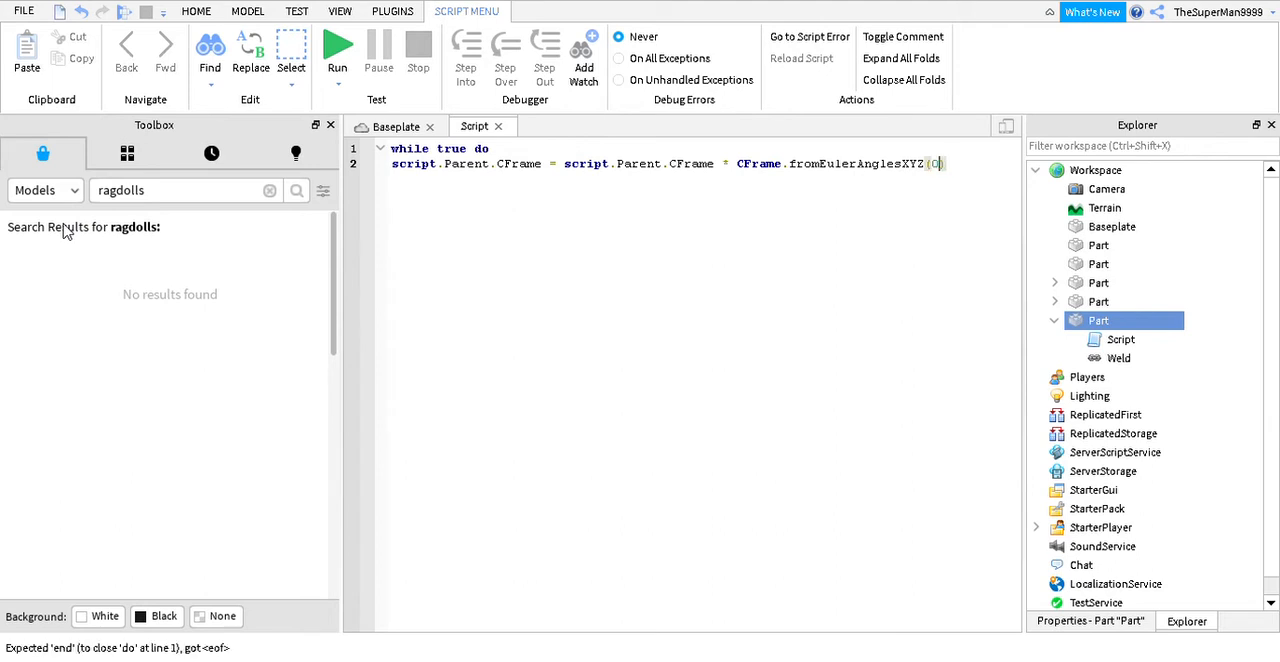
{"action": "type", "text": "0,"}
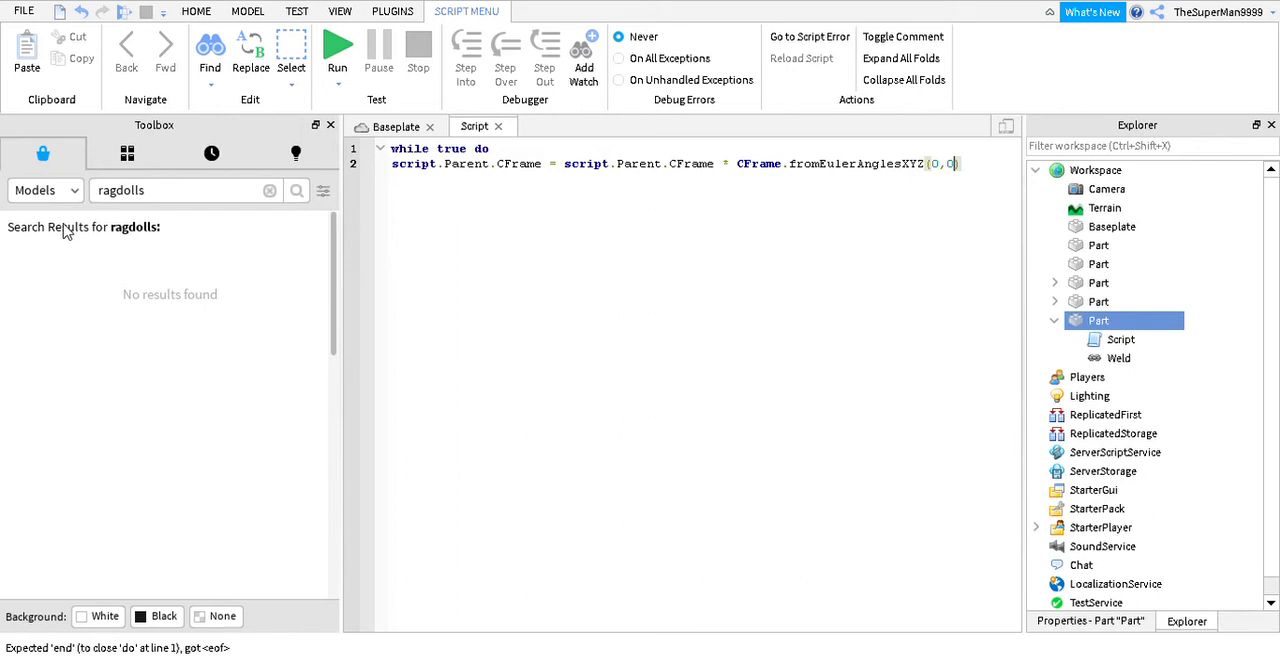
{"action": "type", "text": "0"}
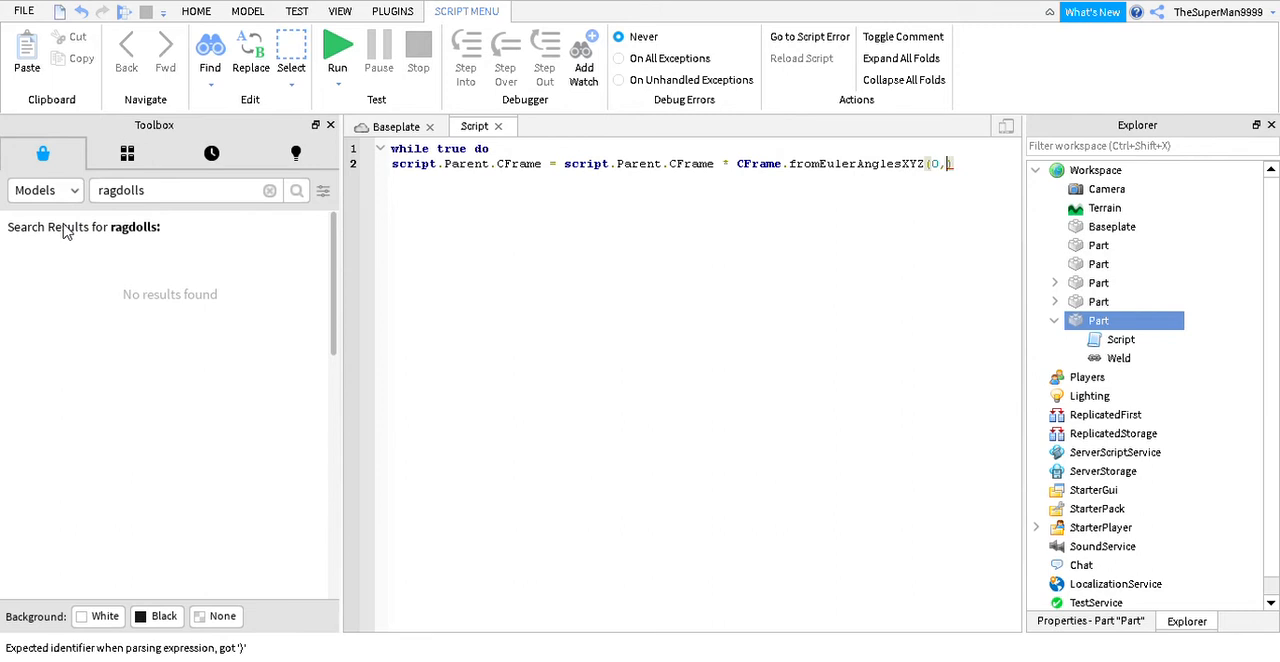
{"action": "type", "text": "5,5"}
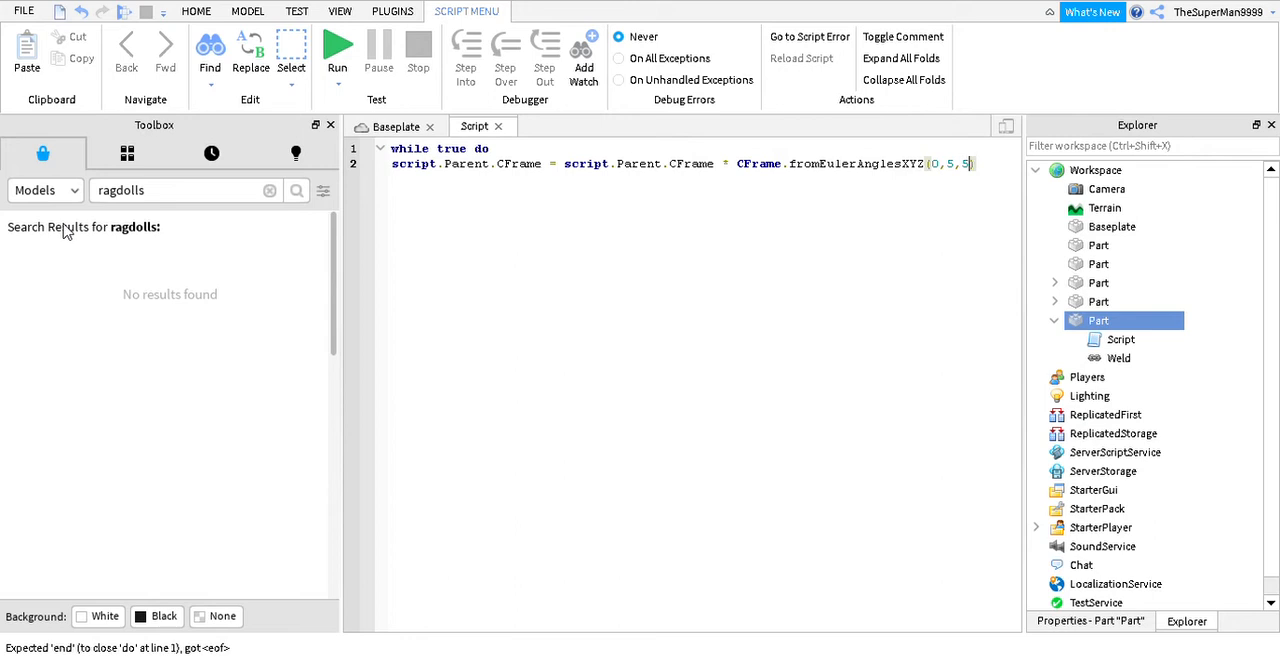
{"action": "type", "text": "0"}
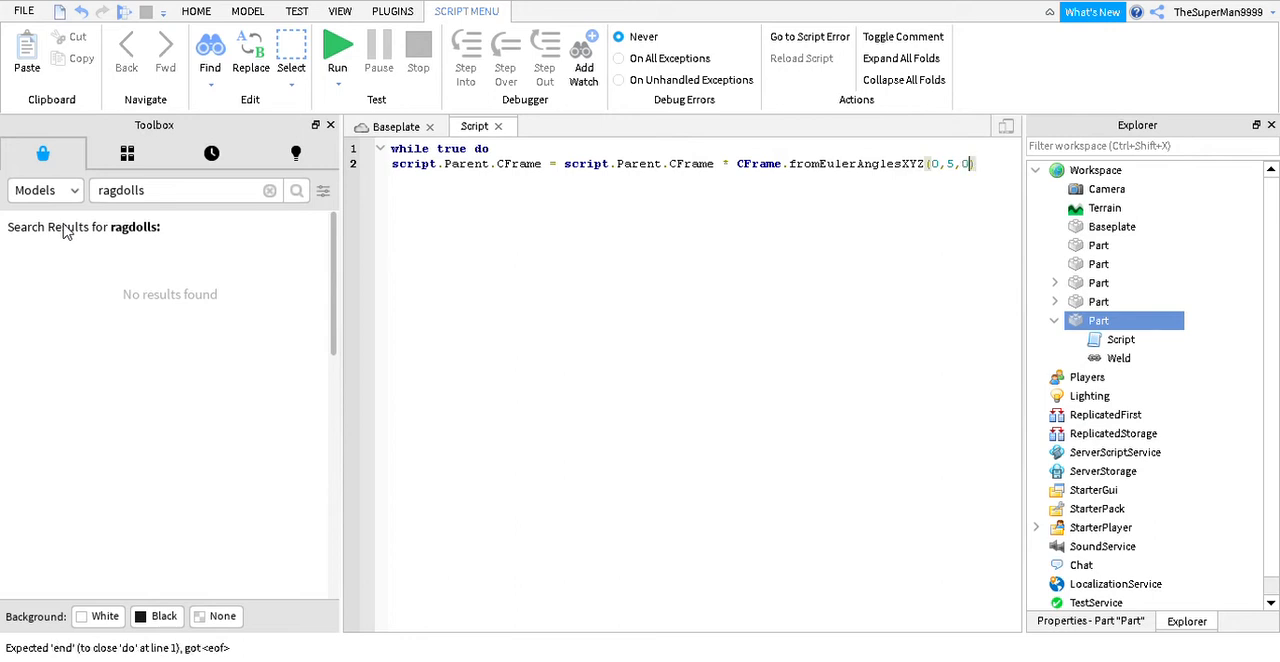
{"action": "type", "text": ")"}
{"action": "type", "text": "wait("}
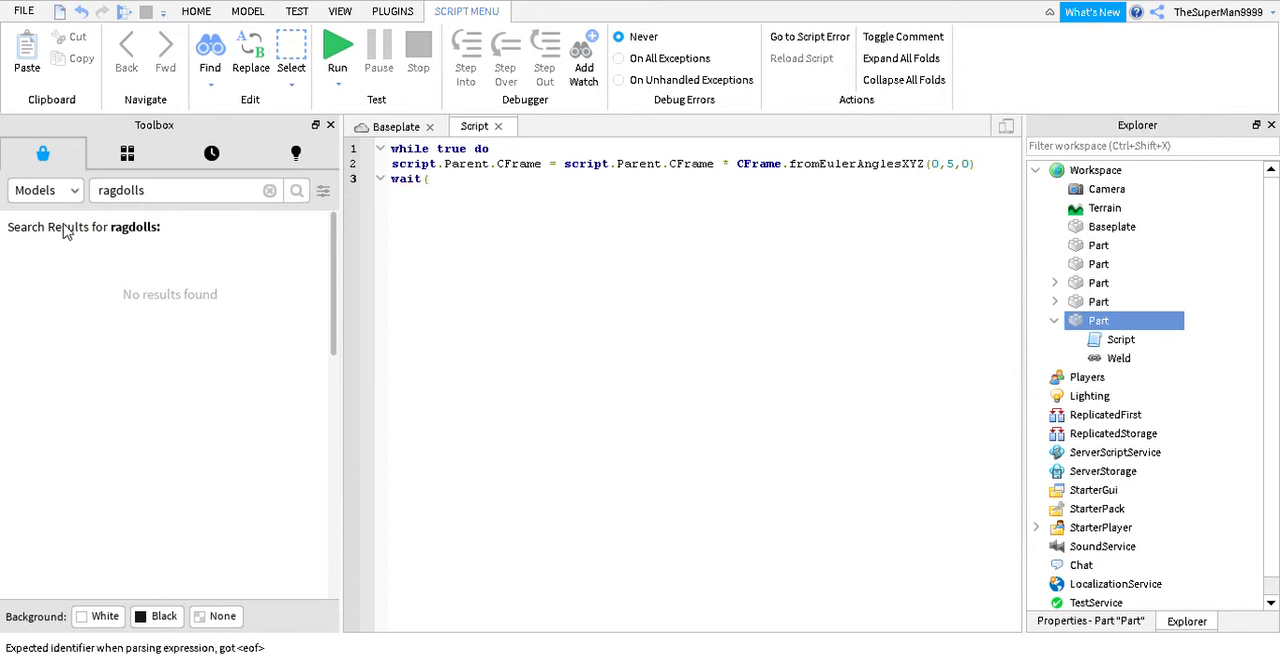
- Finish the loop with wait() and end, then return to the Baseplate scene view
{"action": "type", "text": ")"}
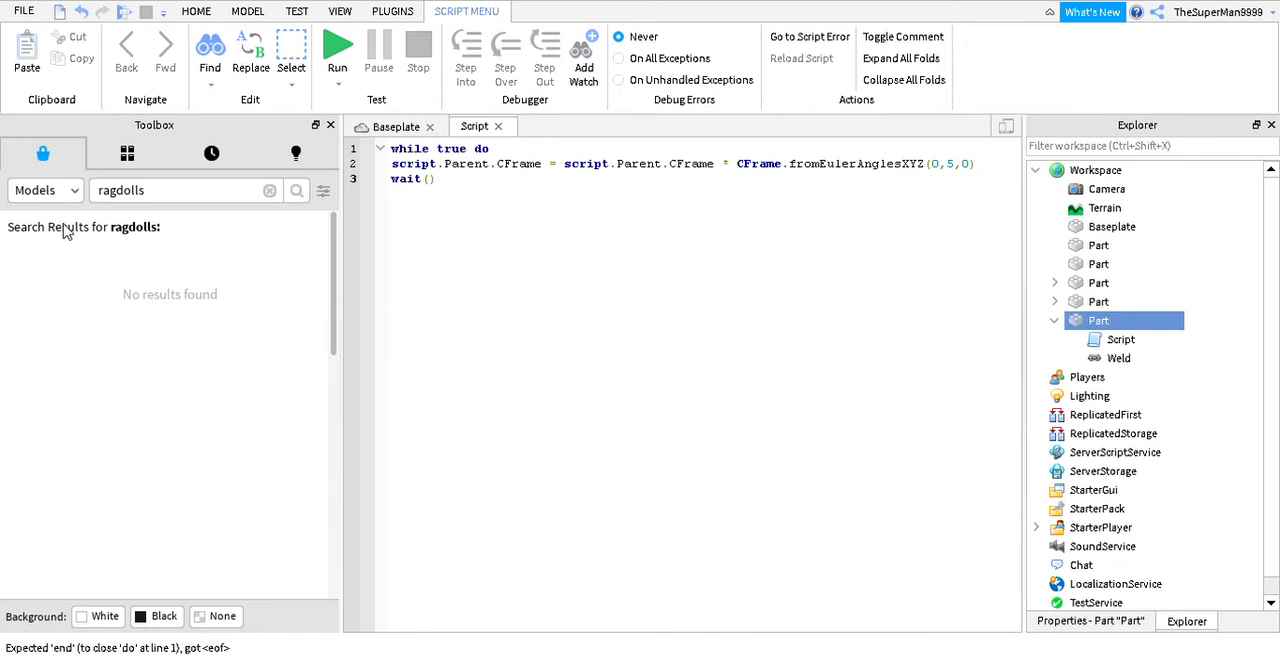
{"action": "type", "text": "end"}
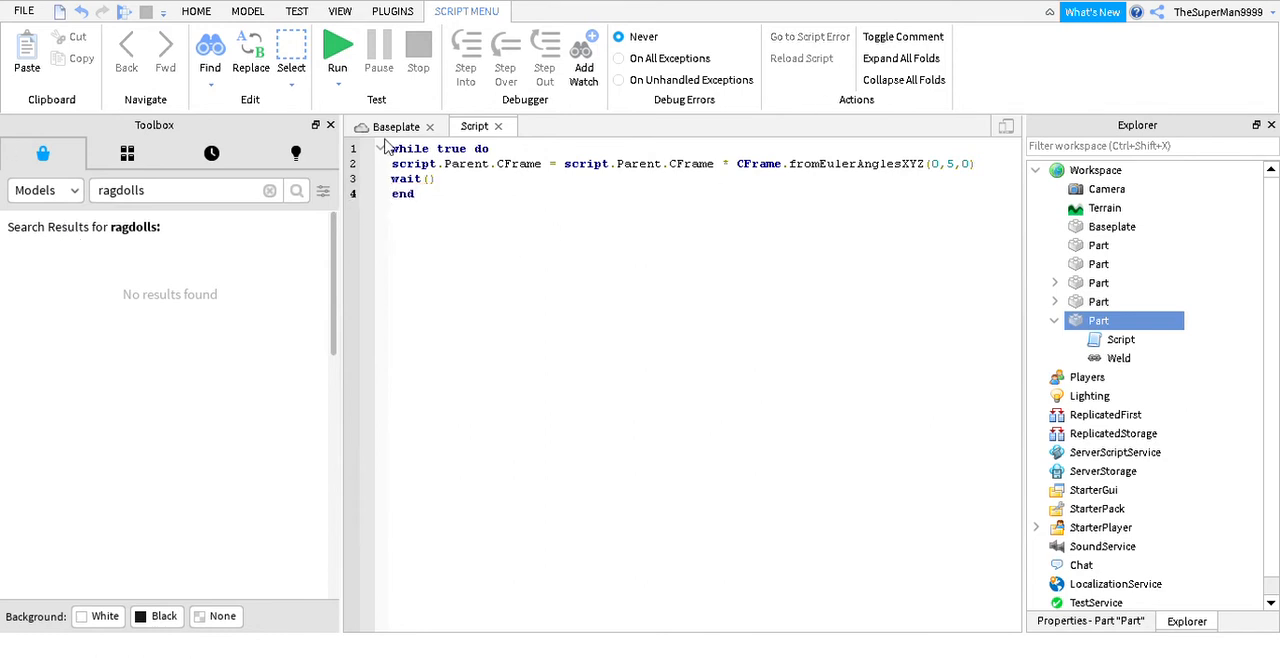
{"action": "left_click", "coordinate": [196, 12]}
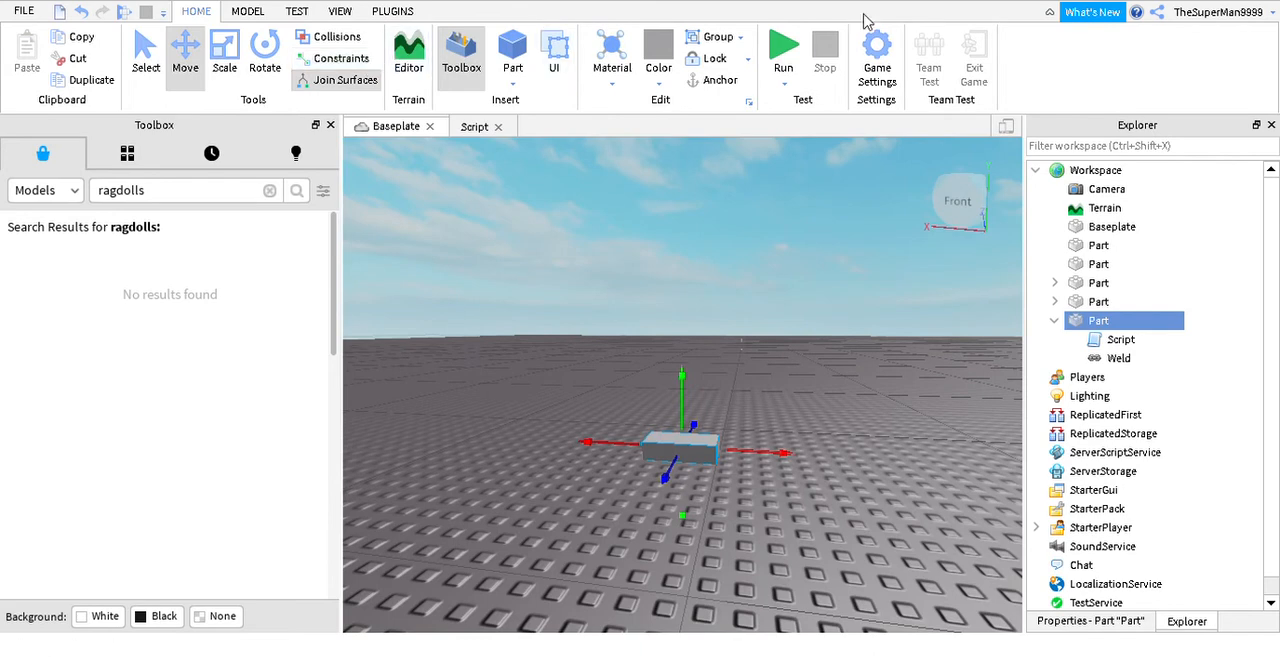
- Start a Play test from the Home ribbon to run the spin script
{"action": "left_click", "coordinate": [784, 44]}
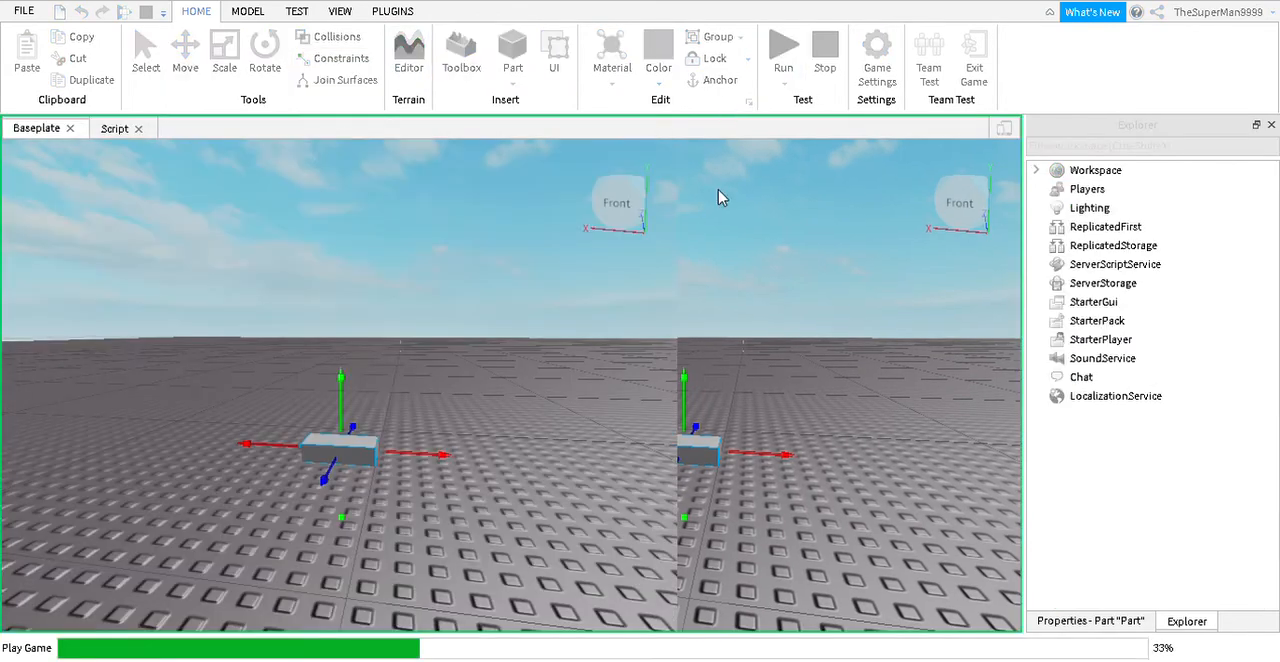
{"action": "mouse_move", "coordinate": [710, 304]}
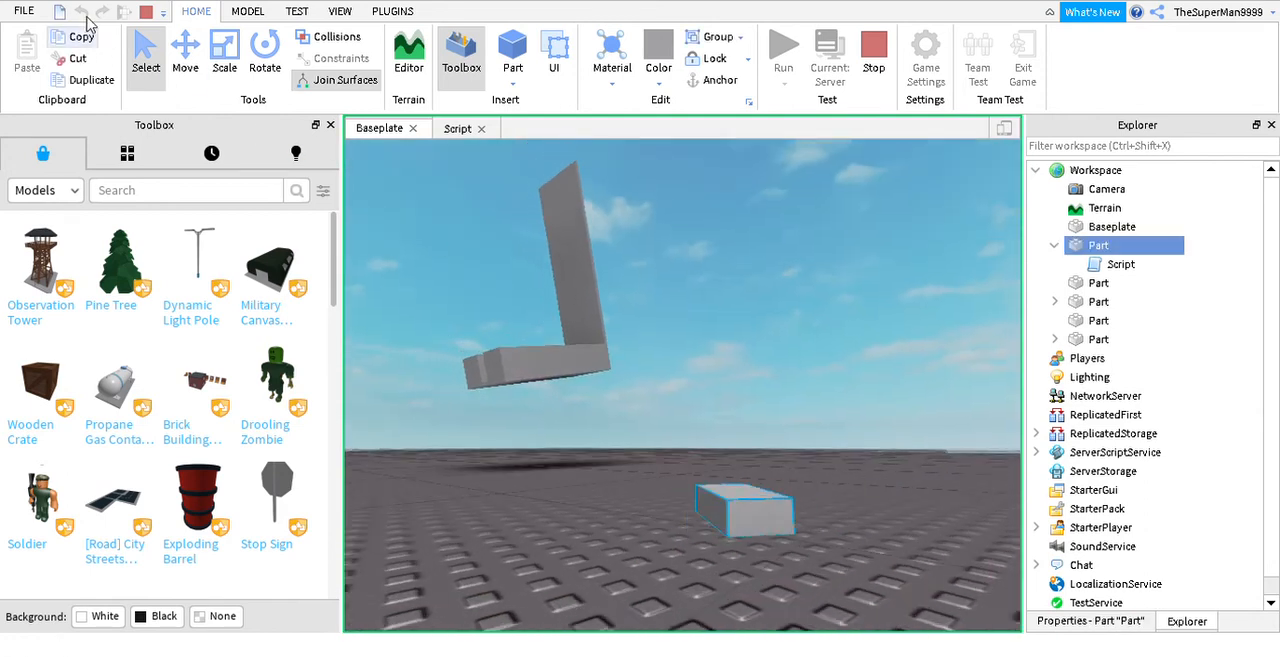
- Switch to the Move tool and show the Model ribbon while the game runs
{"action": "left_click", "coordinate": [184, 52]}
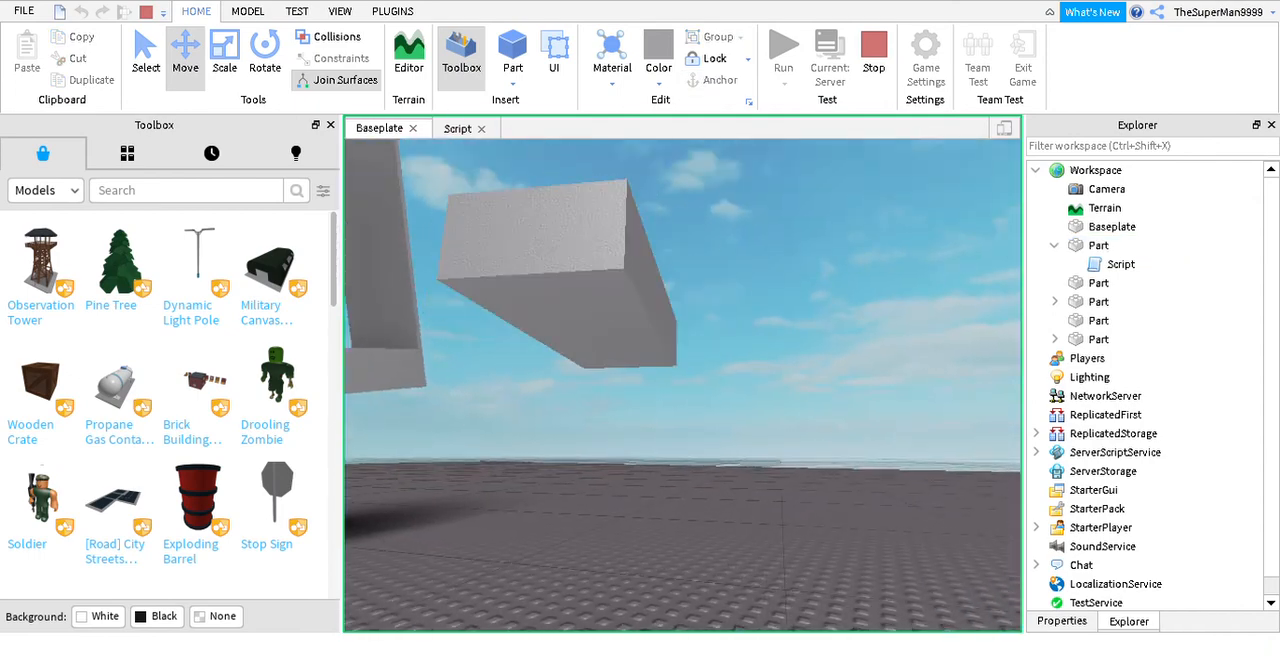
{"action": "left_click", "coordinate": [248, 12]}
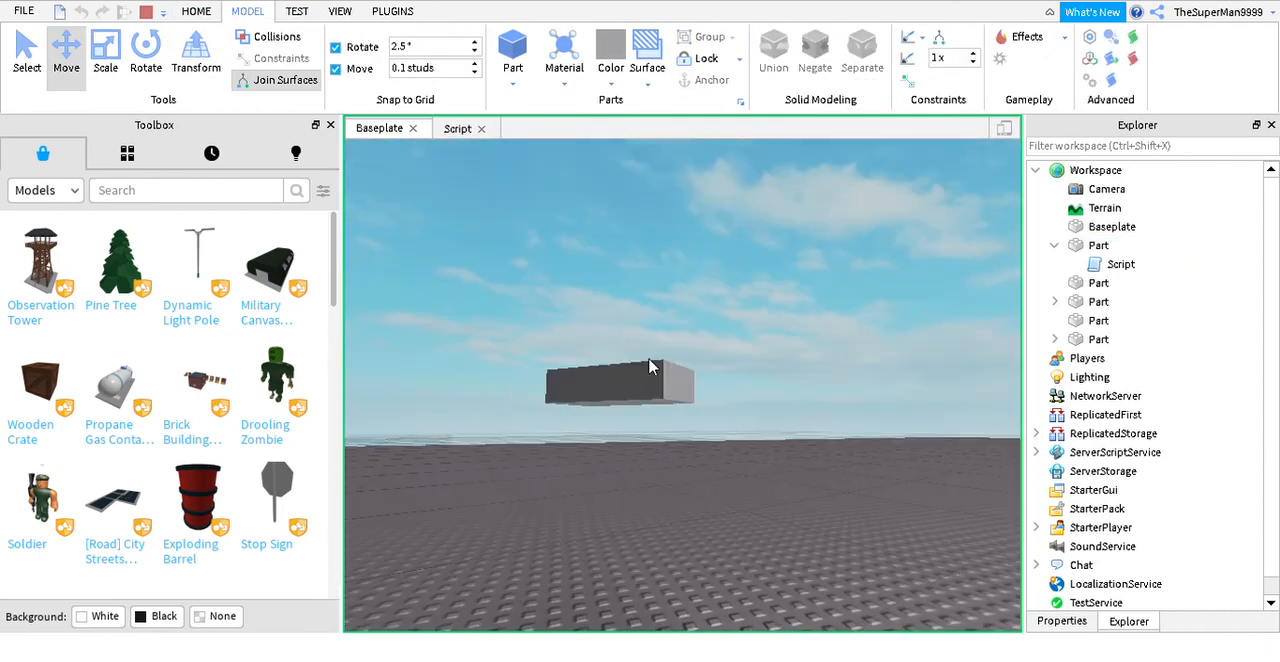